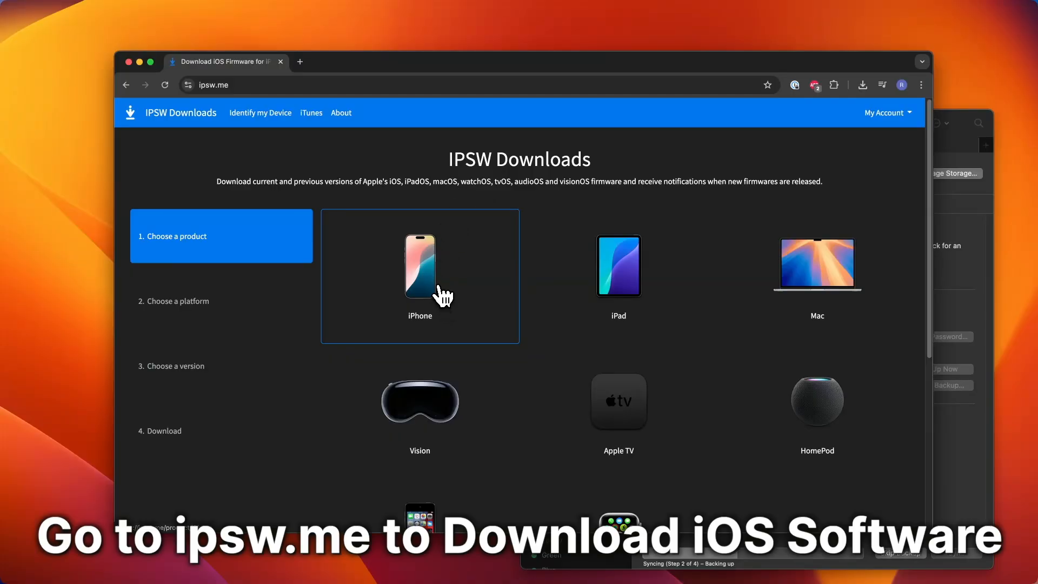
On ipsw.me, choose iPhone and then iPhone 12 to list its firmware
{"action": "left_click", "coordinate": [419, 274]}
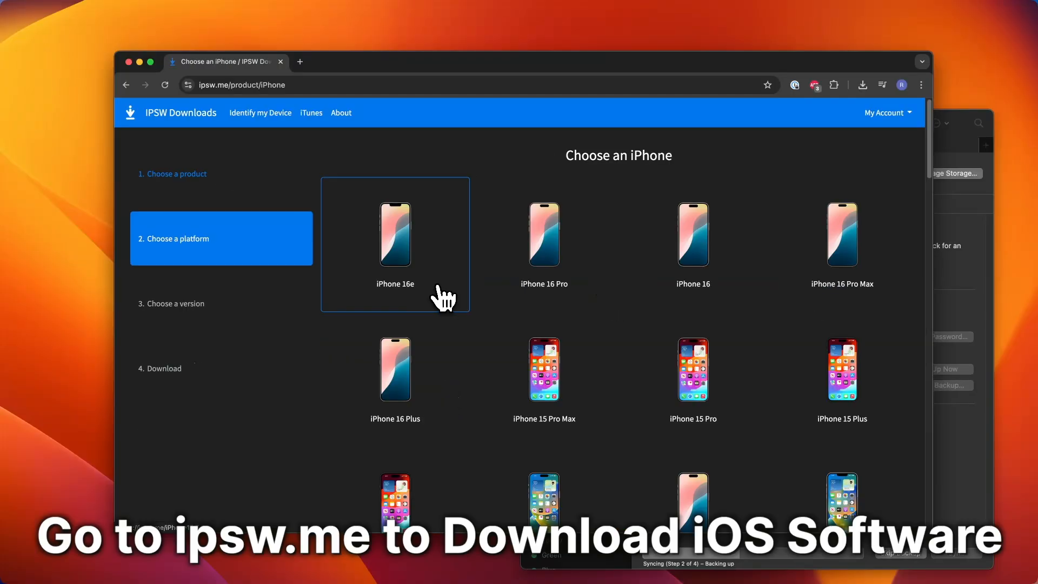
{"action": "scroll", "scroll_direction": "down", "scroll_amount": 3}
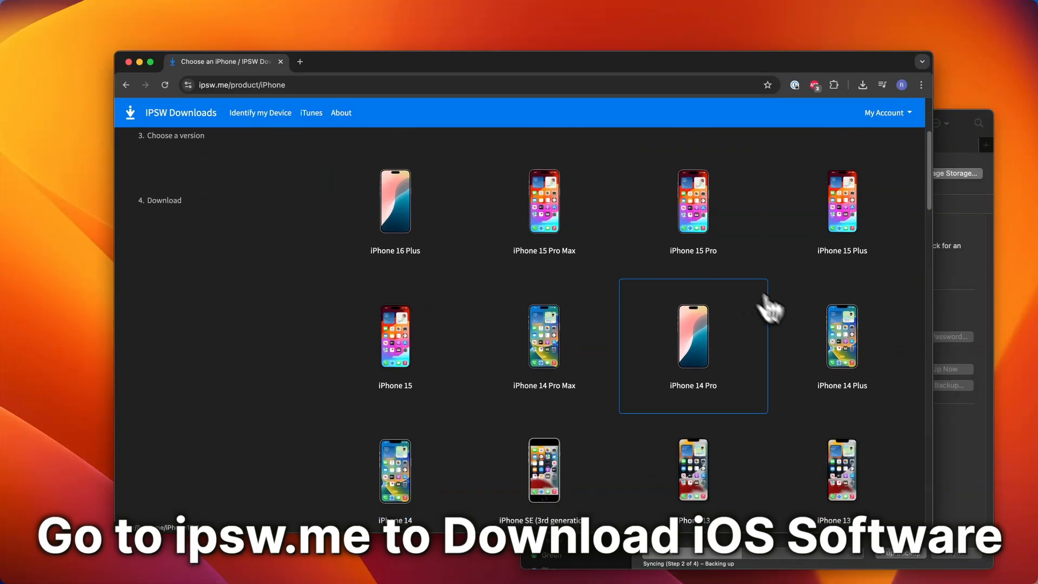
{"action": "scroll", "scroll_direction": "down", "scroll_amount": 3}
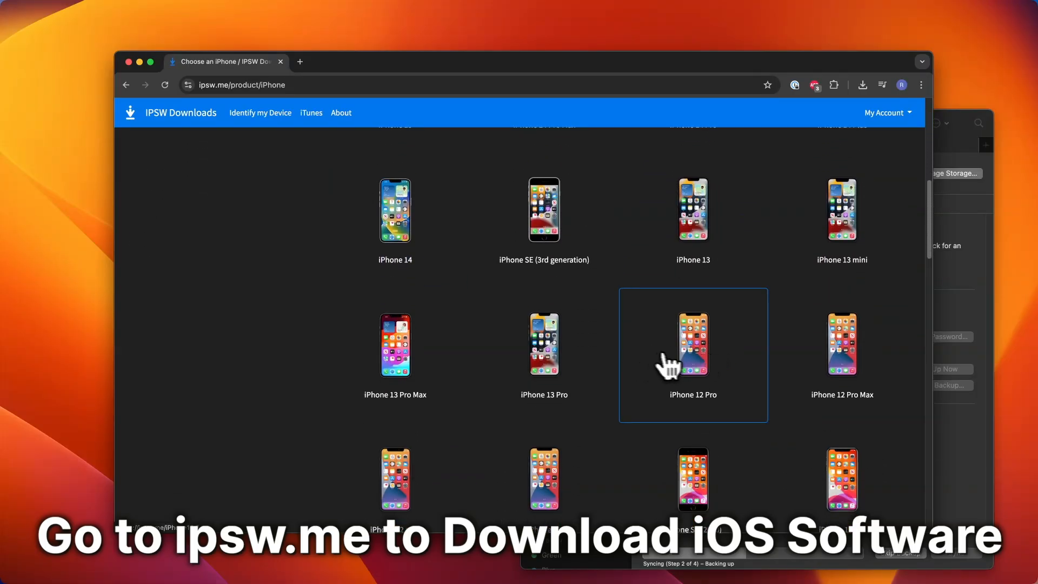
{"action": "scroll", "scroll_direction": "down", "scroll_amount": 3}
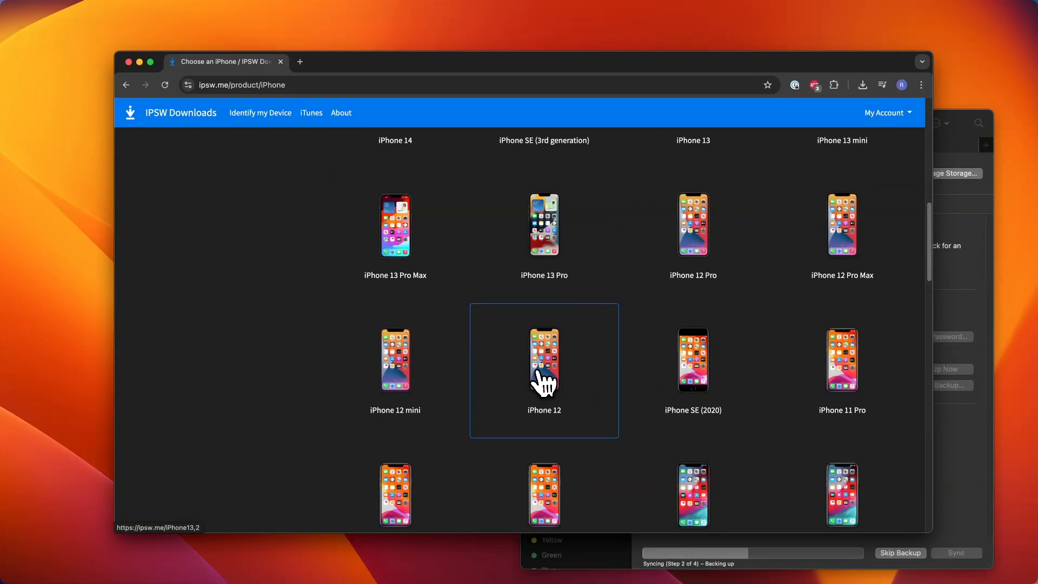
{"action": "left_click", "coordinate": [544, 360]}
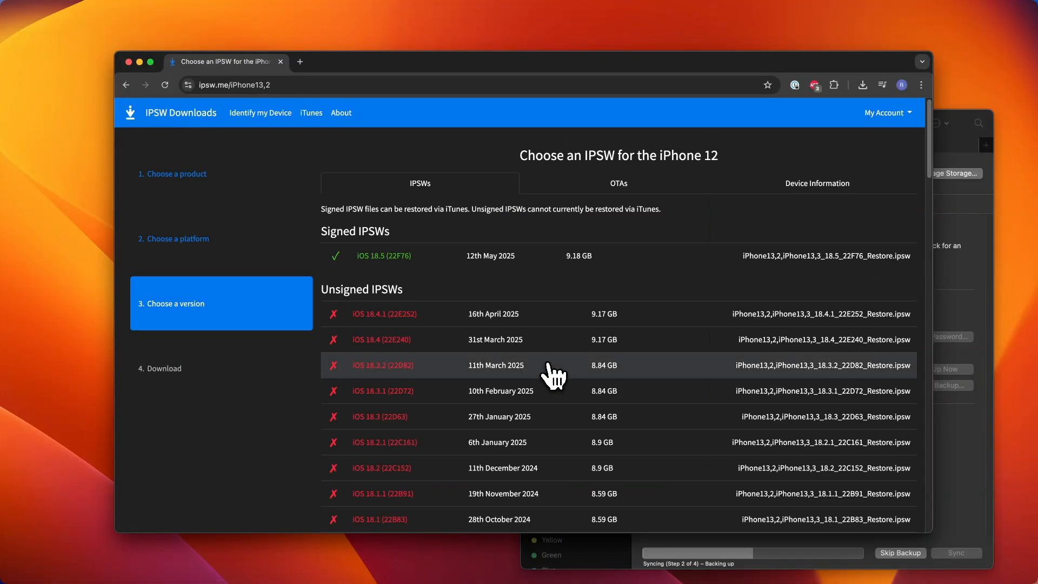
{"action": "mouse_move", "coordinate": [400, 260]}
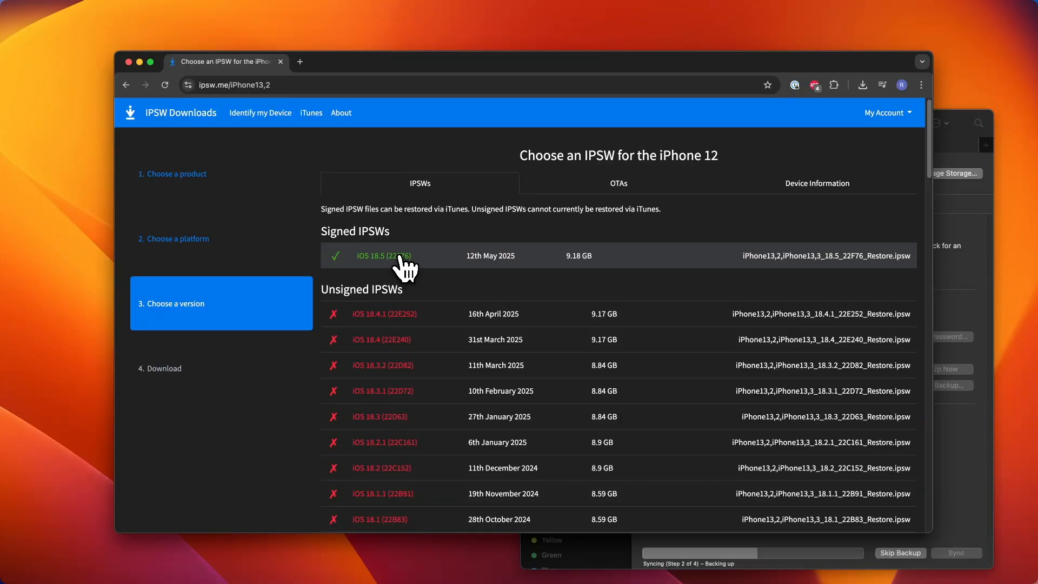
{"action": "mouse_move", "coordinate": [322, 228]}
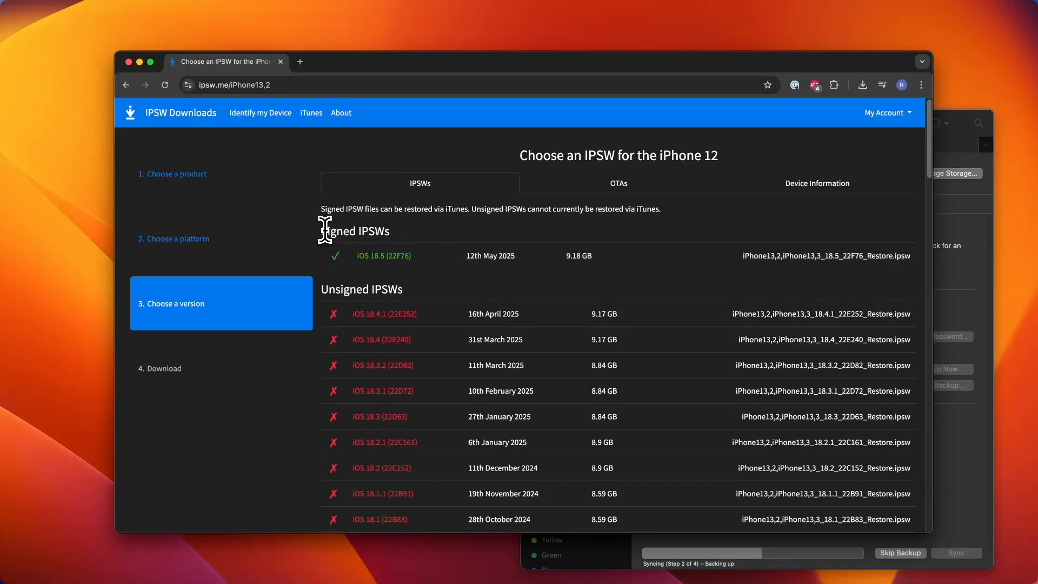
{"action": "mouse_move", "coordinate": [430, 292]}
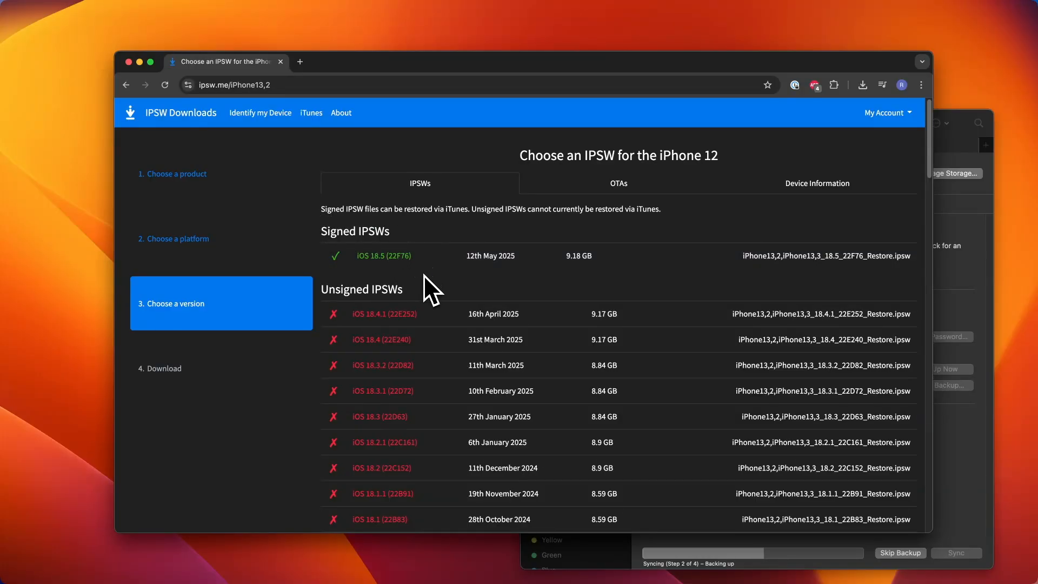
{"action": "mouse_move", "coordinate": [423, 338]}
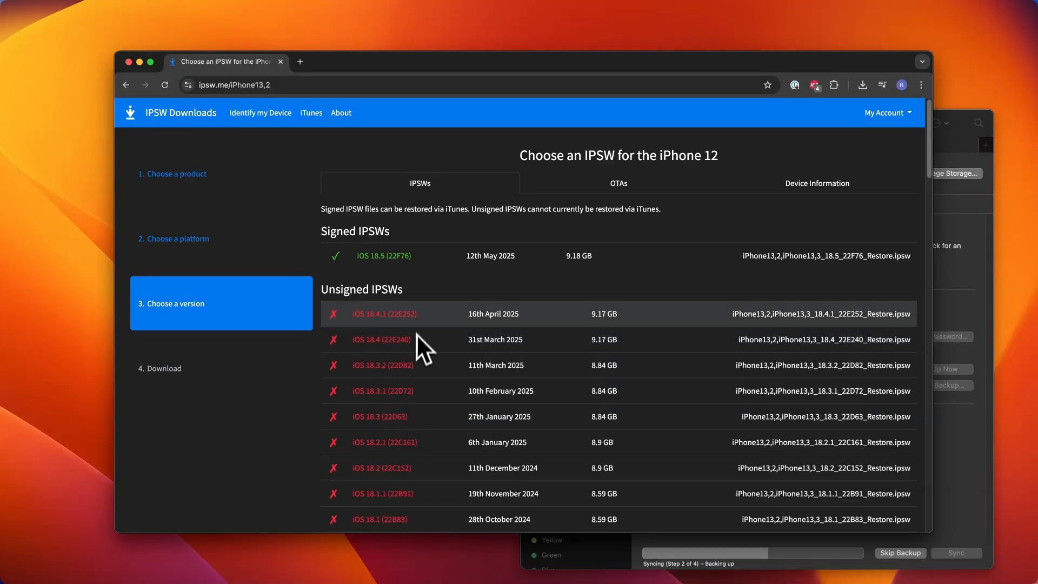
{"action": "mouse_move", "coordinate": [382, 255]}
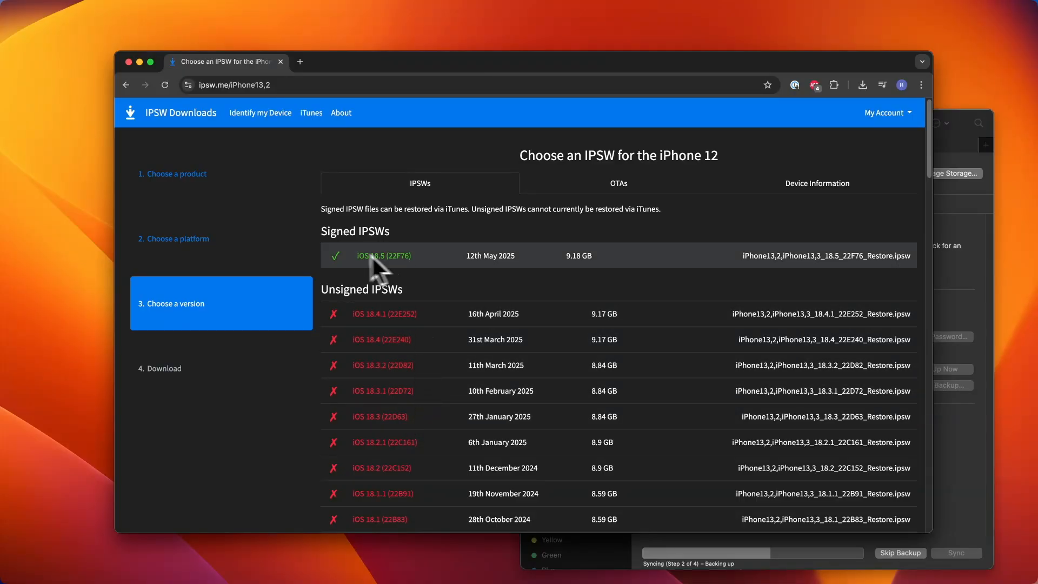
{"action": "mouse_move", "coordinate": [453, 271]}
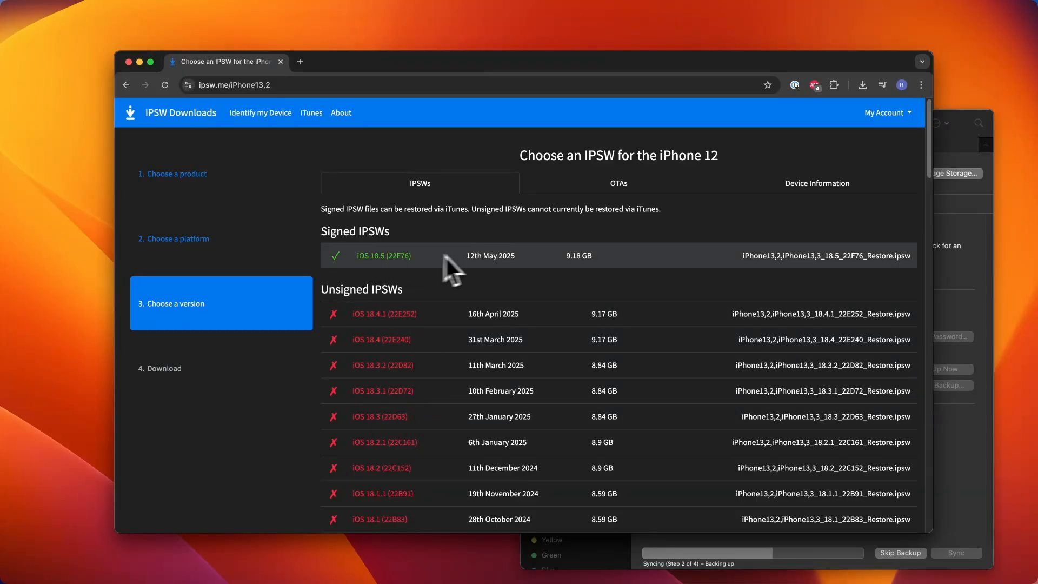
{"action": "mouse_move", "coordinate": [486, 272]}
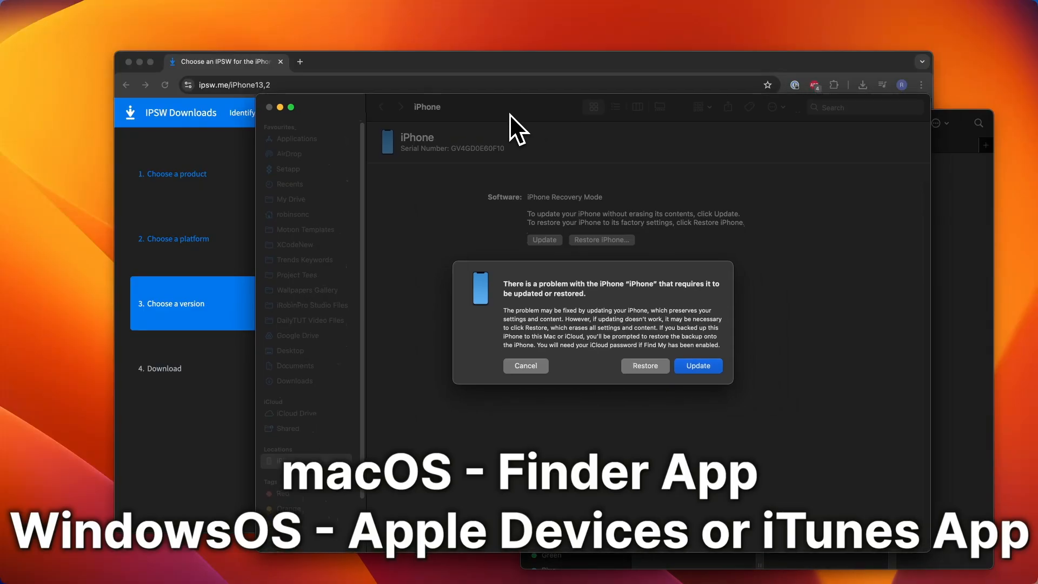
{"action": "mouse_move", "coordinate": [658, 376]}
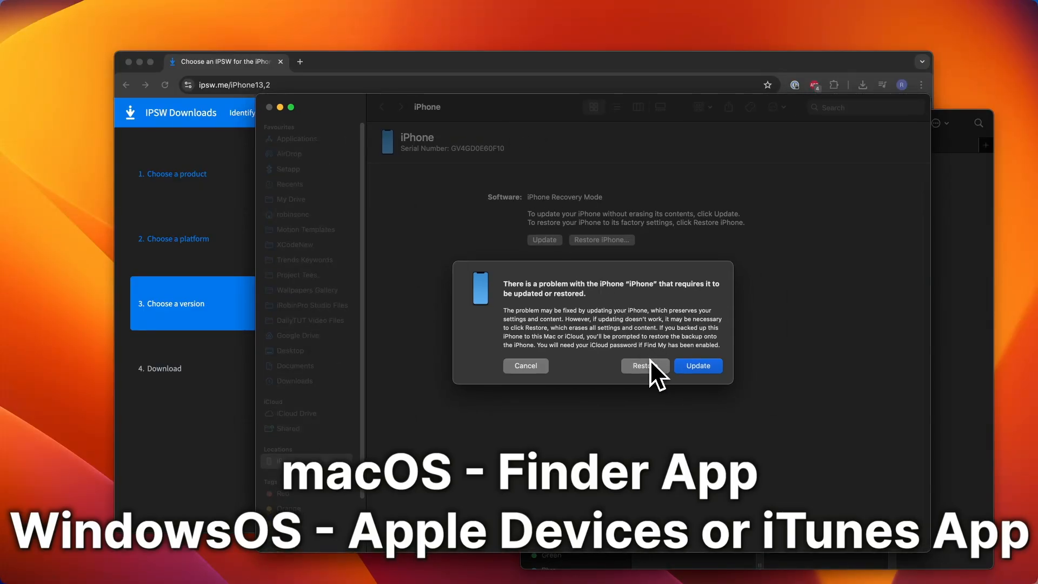
{"action": "mouse_move", "coordinate": [562, 311]}
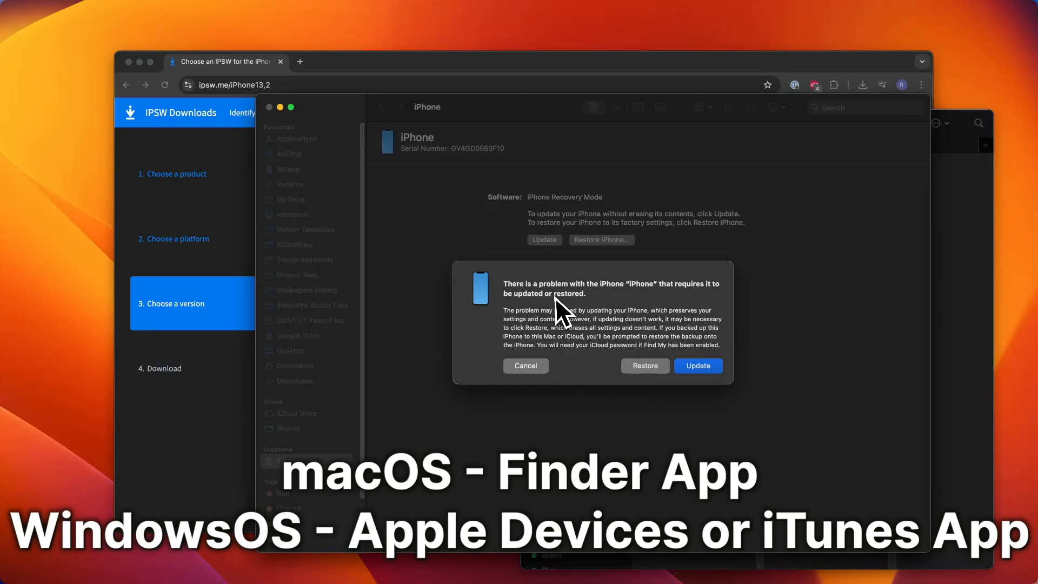
Dismiss the 'There is a problem with the iPhone' alert without updating or restoring
{"action": "left_click", "coordinate": [525, 365]}
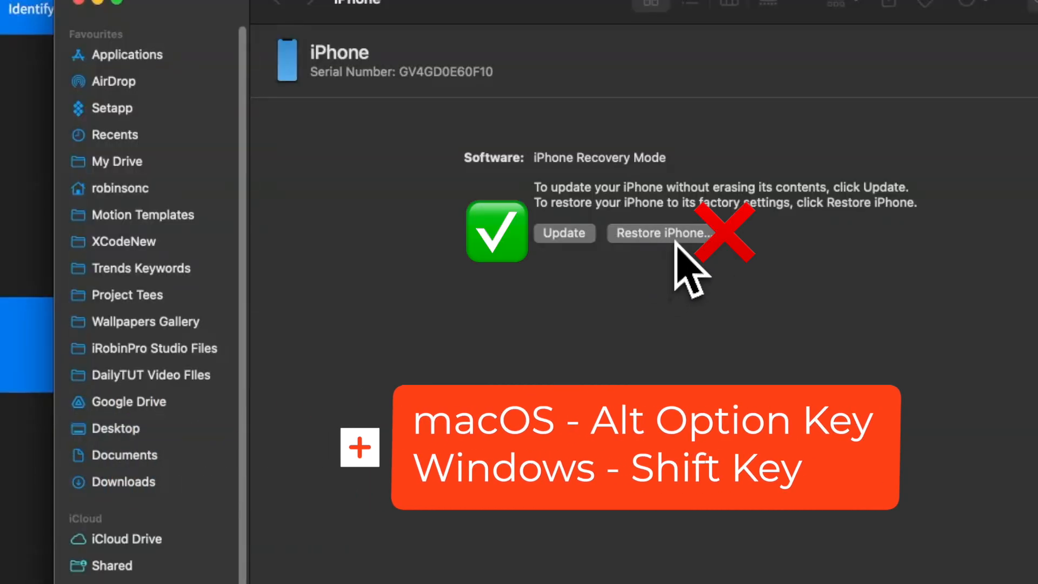
{"action": "mouse_move", "coordinate": [602, 284]}
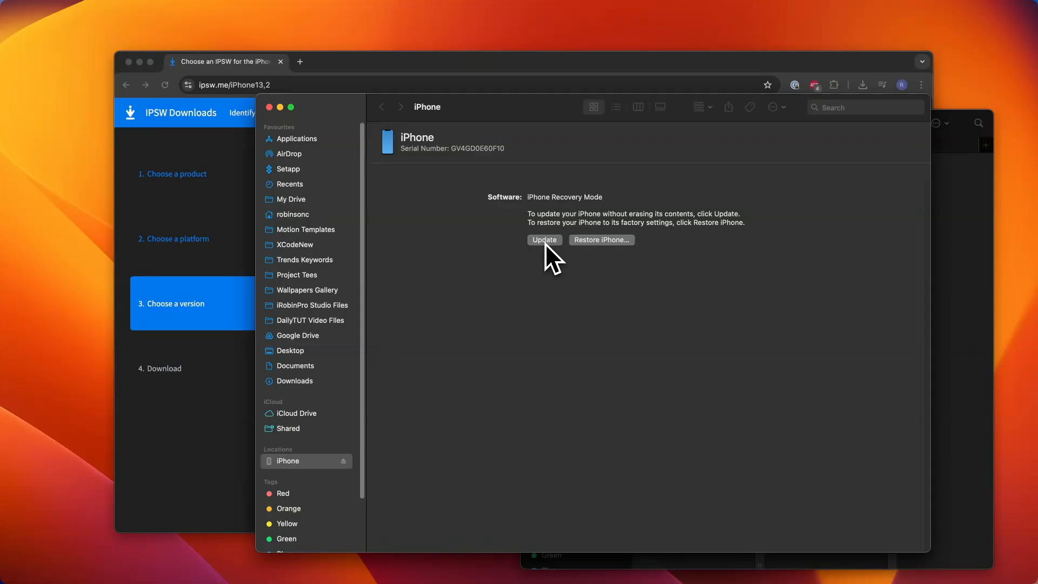
Choose a custom update file: iPhone13,2,iPhone13,3_18.5_22F76_Restore.ipsw from Downloads
{"action": "left_click", "coordinate": [543, 240]}
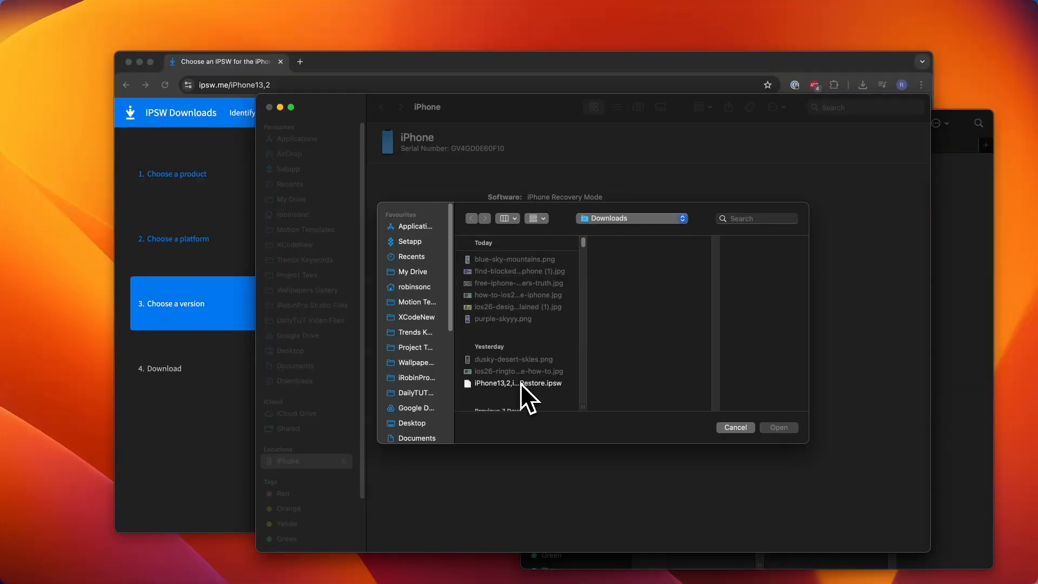
{"action": "left_click", "coordinate": [519, 382]}
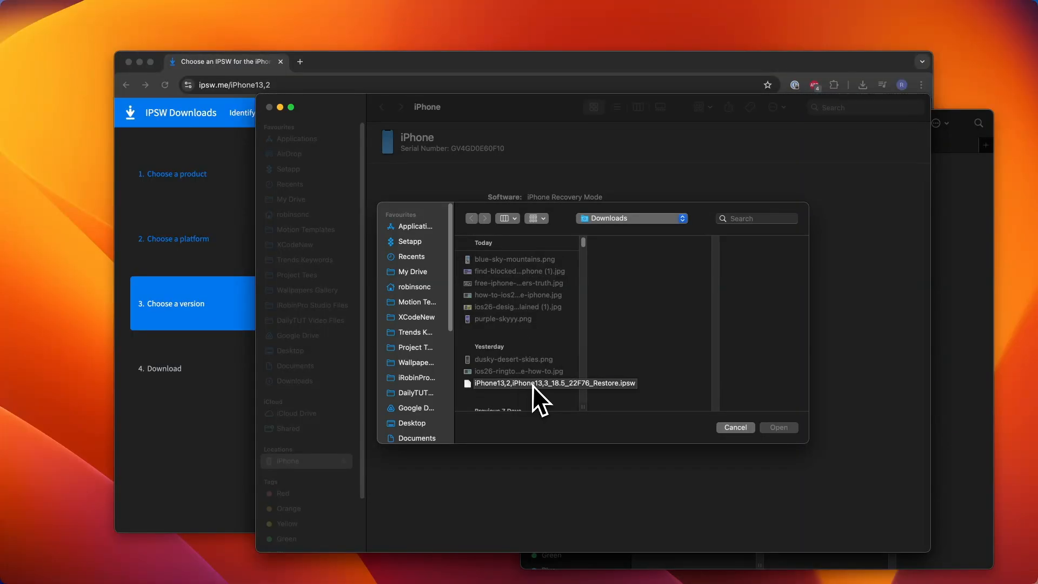
{"action": "left_click", "coordinate": [554, 383]}
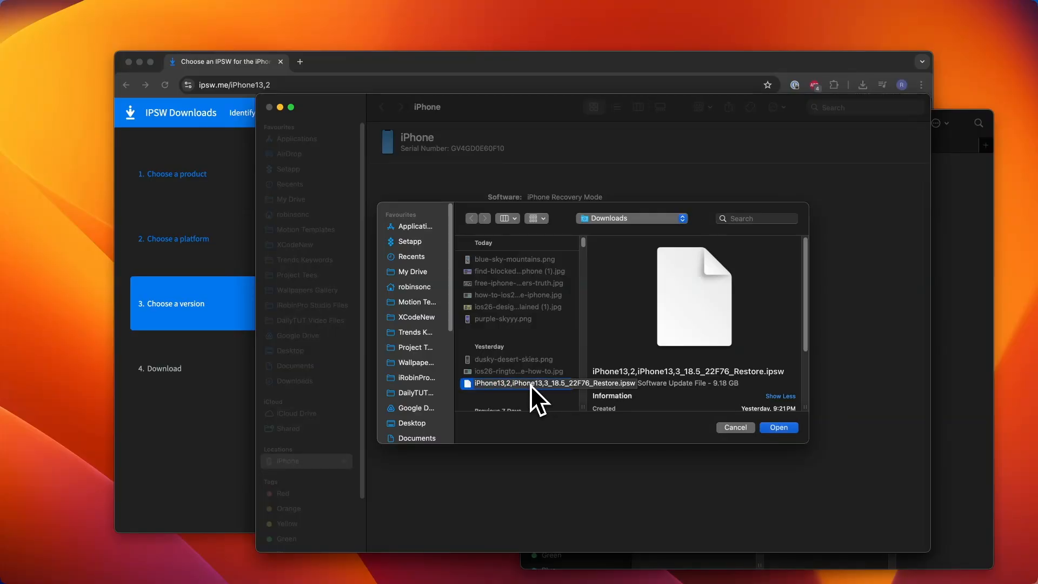
{"action": "mouse_move", "coordinate": [718, 397]}
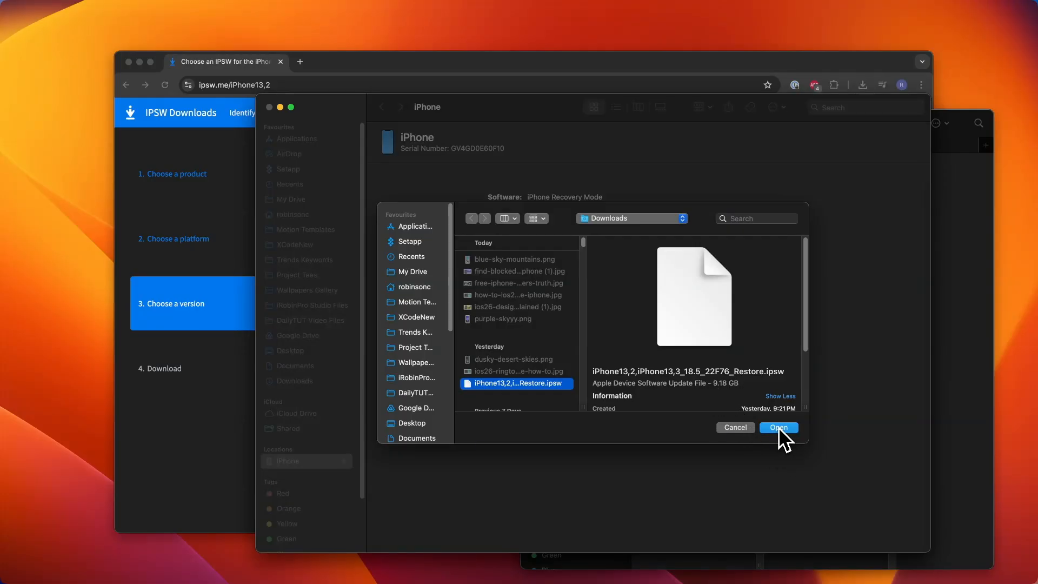
{"action": "left_click", "coordinate": [778, 427]}
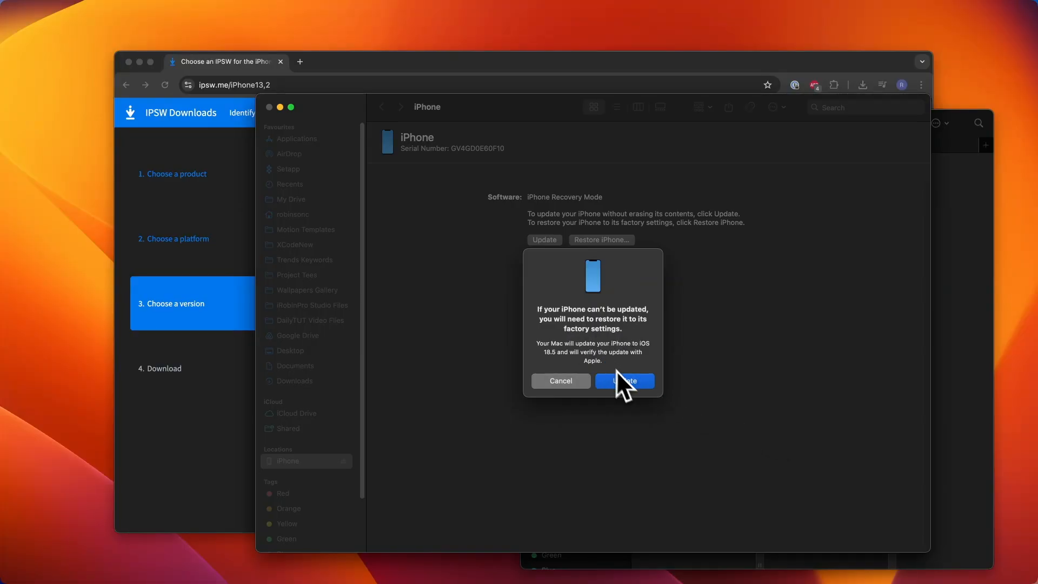
Confirm the iOS 18.5 update and let Finder extract the software
{"action": "left_click", "coordinate": [622, 380]}
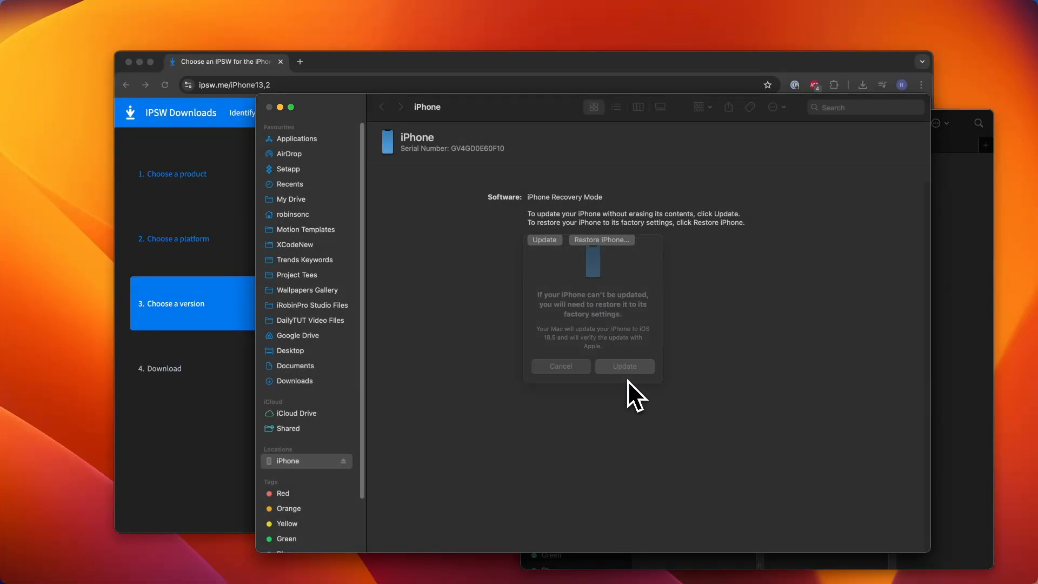
{"action": "left_click", "coordinate": [622, 366]}
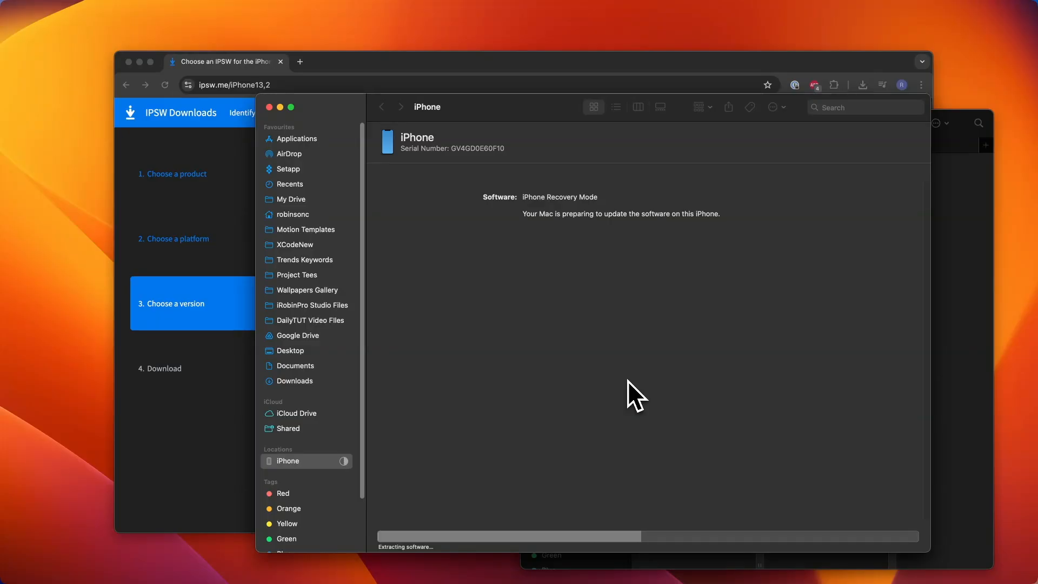
{"action": "mouse_move", "coordinate": [546, 308]}
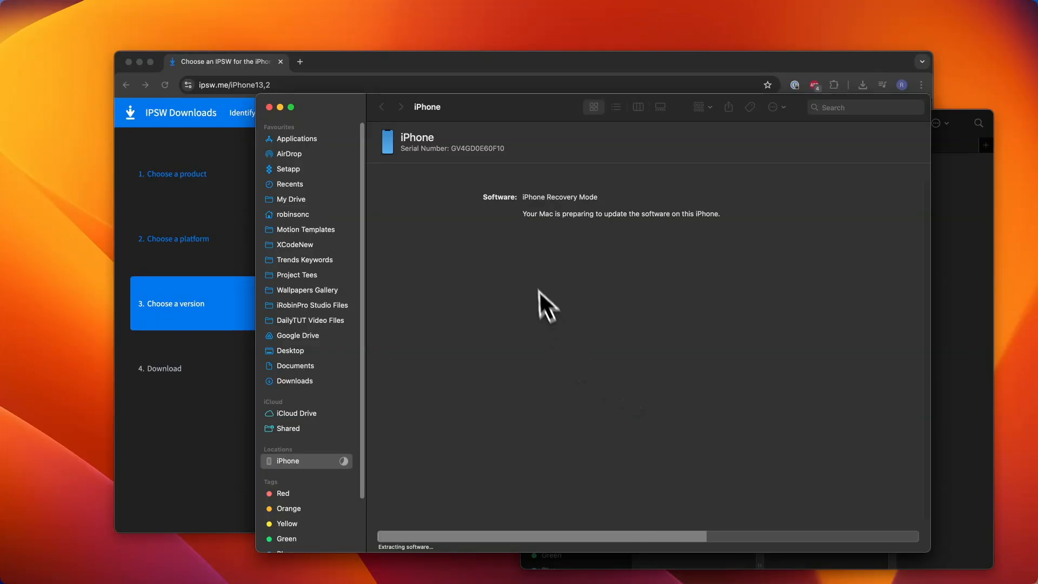
{"action": "mouse_move", "coordinate": [616, 301]}
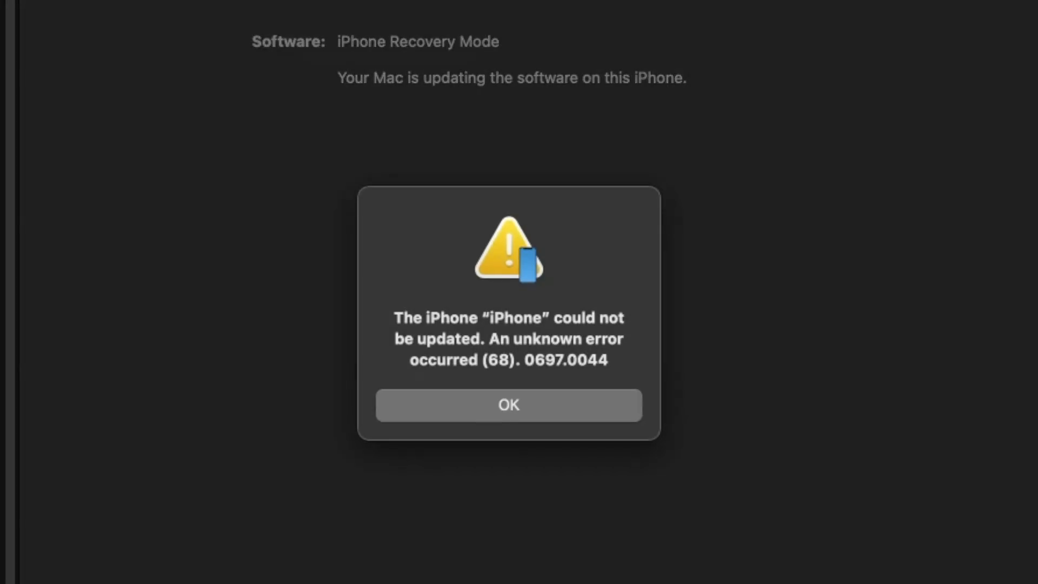
{"action": "mouse_move", "coordinate": [367, 321]}
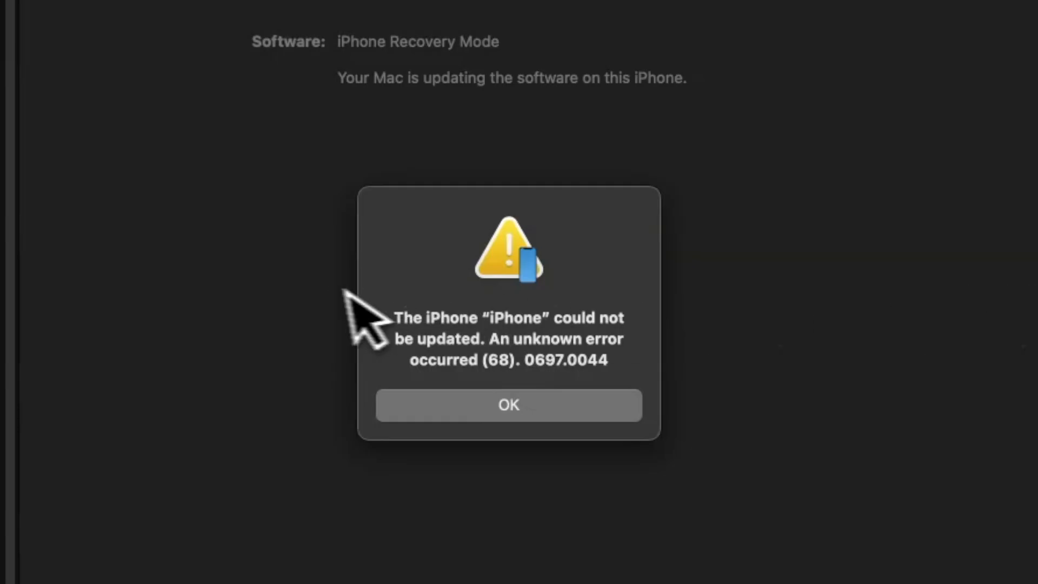
{"action": "mouse_move", "coordinate": [508, 405]}
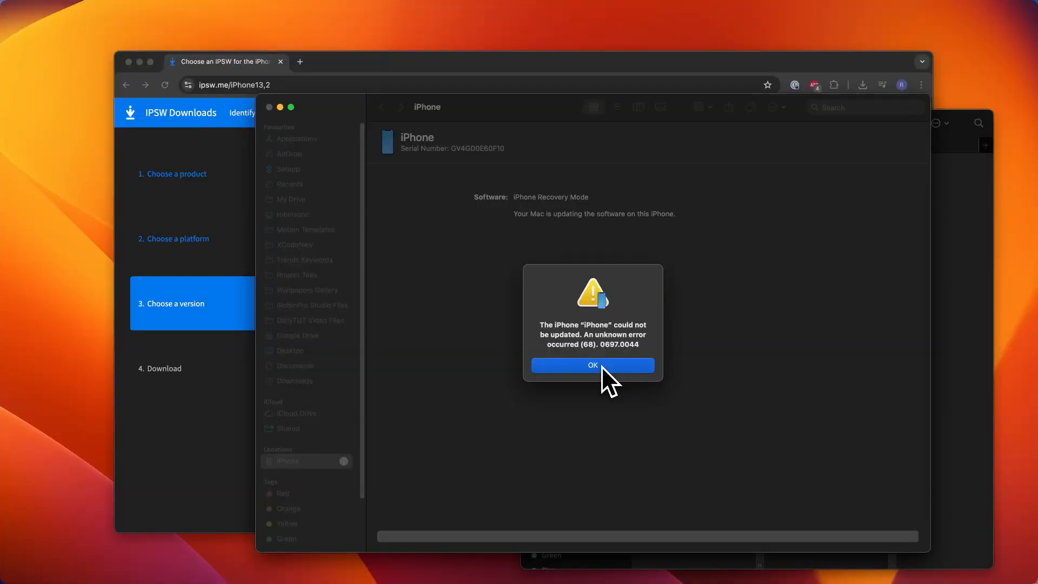
Dismiss the 'could not be updated' unknown error (68) alert
{"action": "left_click", "coordinate": [592, 365]}
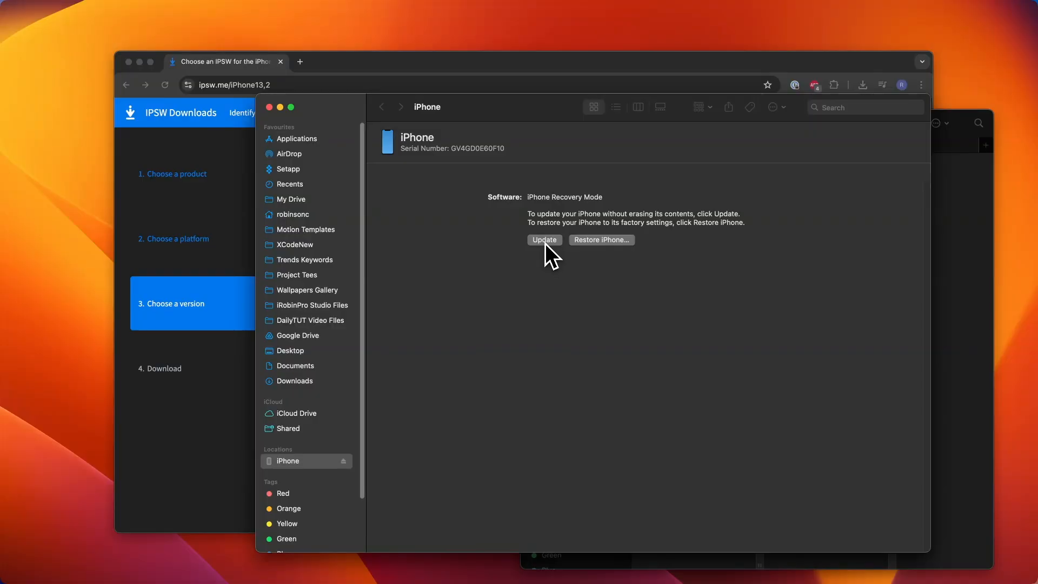
Pick the iPhone13,2 iOS 18.5 Restore.ipsw from Downloads again as the update file
{"action": "left_click", "coordinate": [543, 239]}
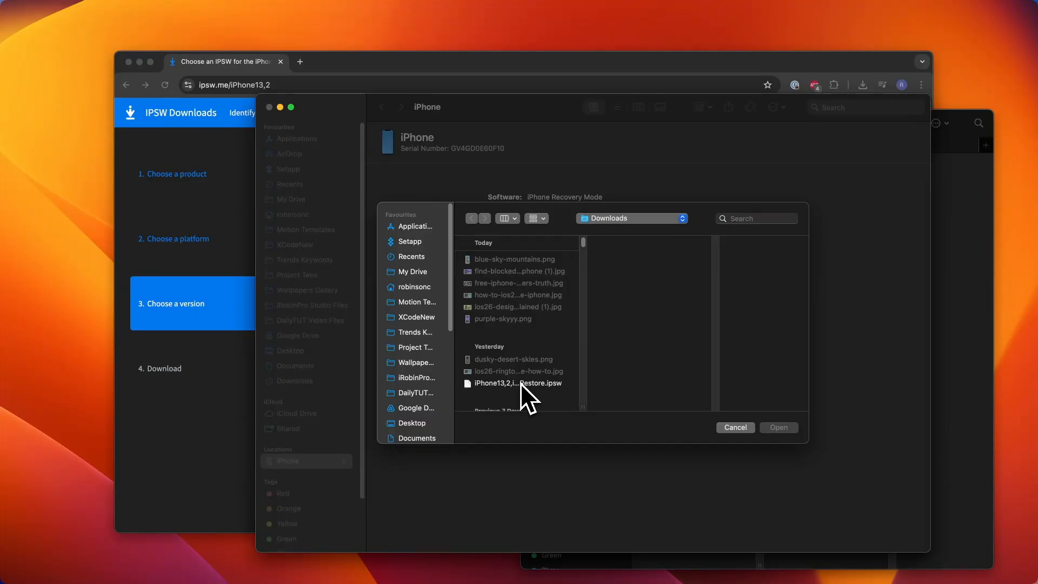
{"action": "left_click", "coordinate": [520, 383]}
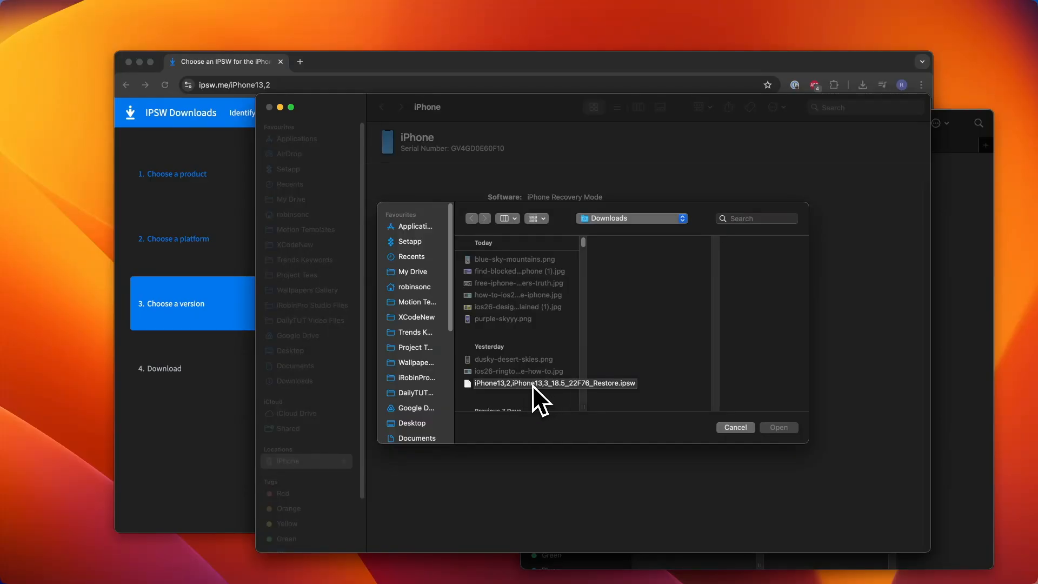
{"action": "left_click", "coordinate": [552, 383]}
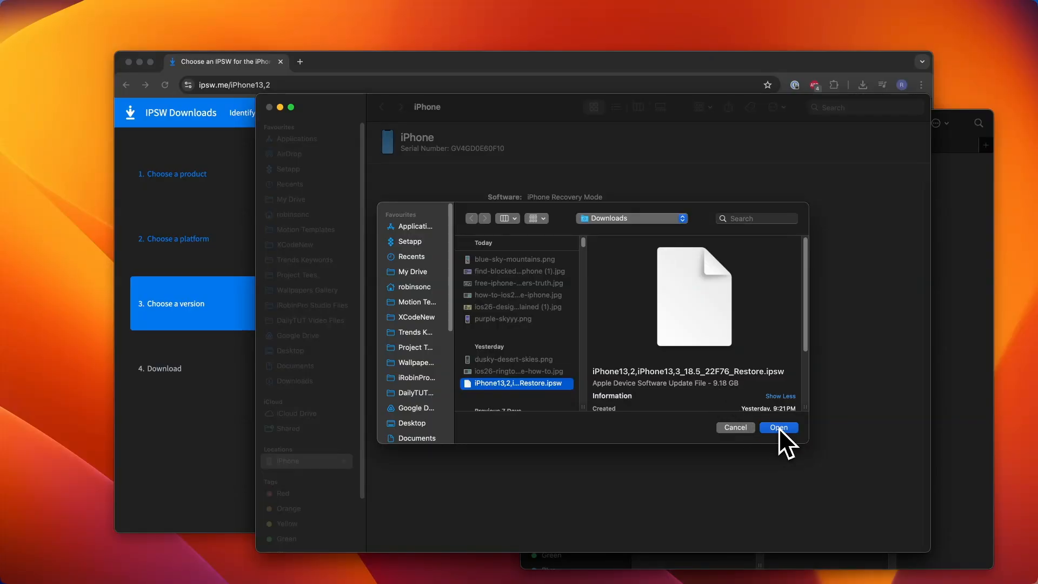
{"action": "left_click", "coordinate": [778, 427]}
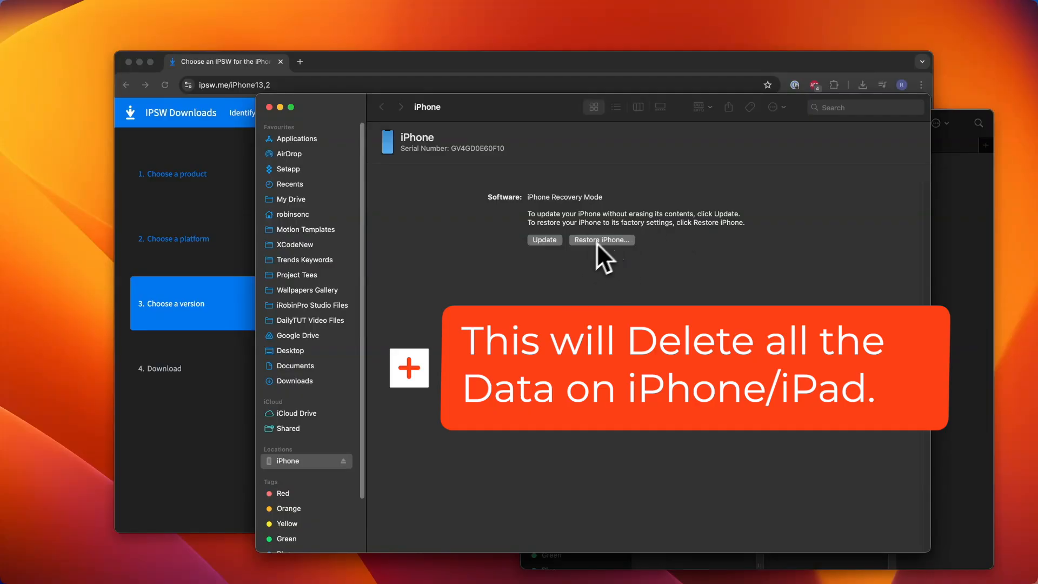
{"action": "mouse_move", "coordinate": [613, 265]}
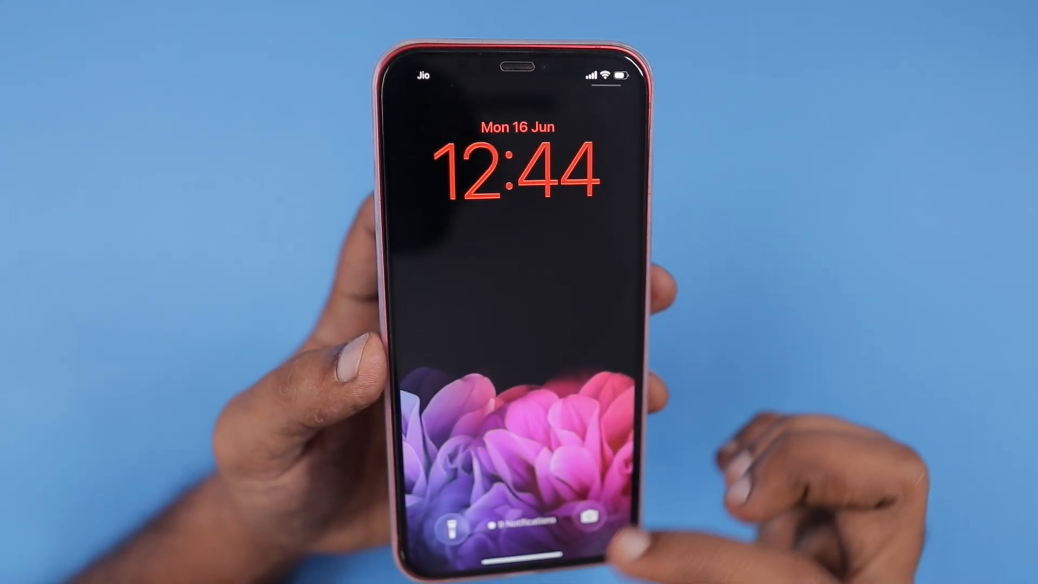
Unlock the iPhone and scroll Settings down to the privacy and iCloud entries
{"action": "left_click_drag", "start_coordinate": [616, 73], "coordinate": [616, 265]}
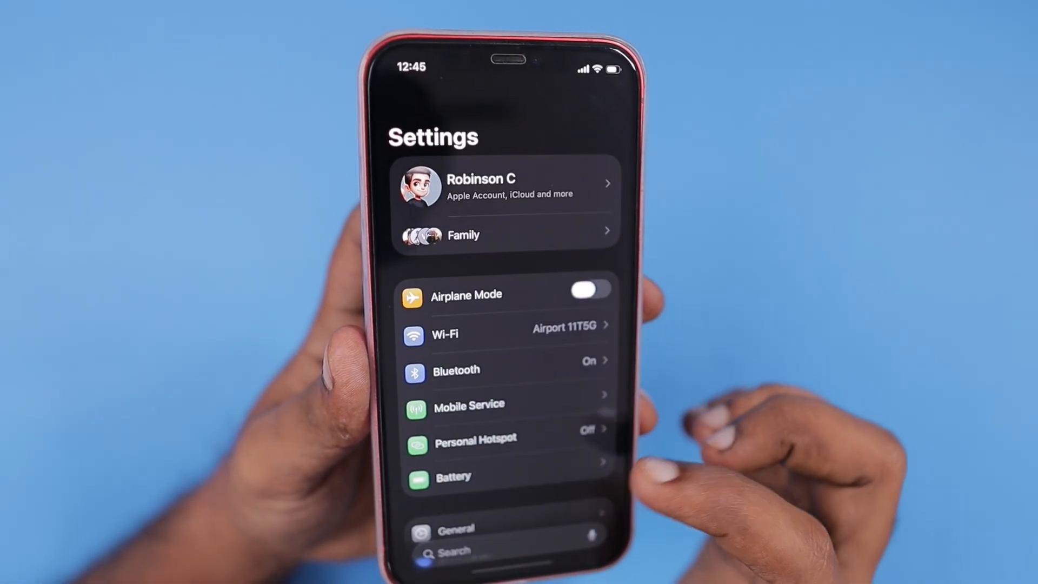
{"action": "scroll", "scroll_direction": "down", "scroll_amount": 3}
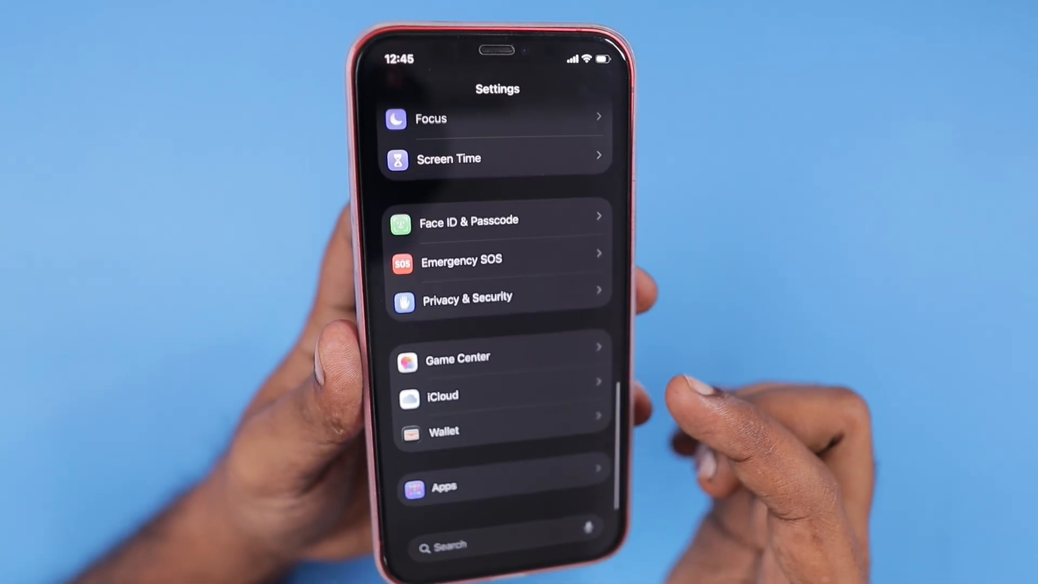